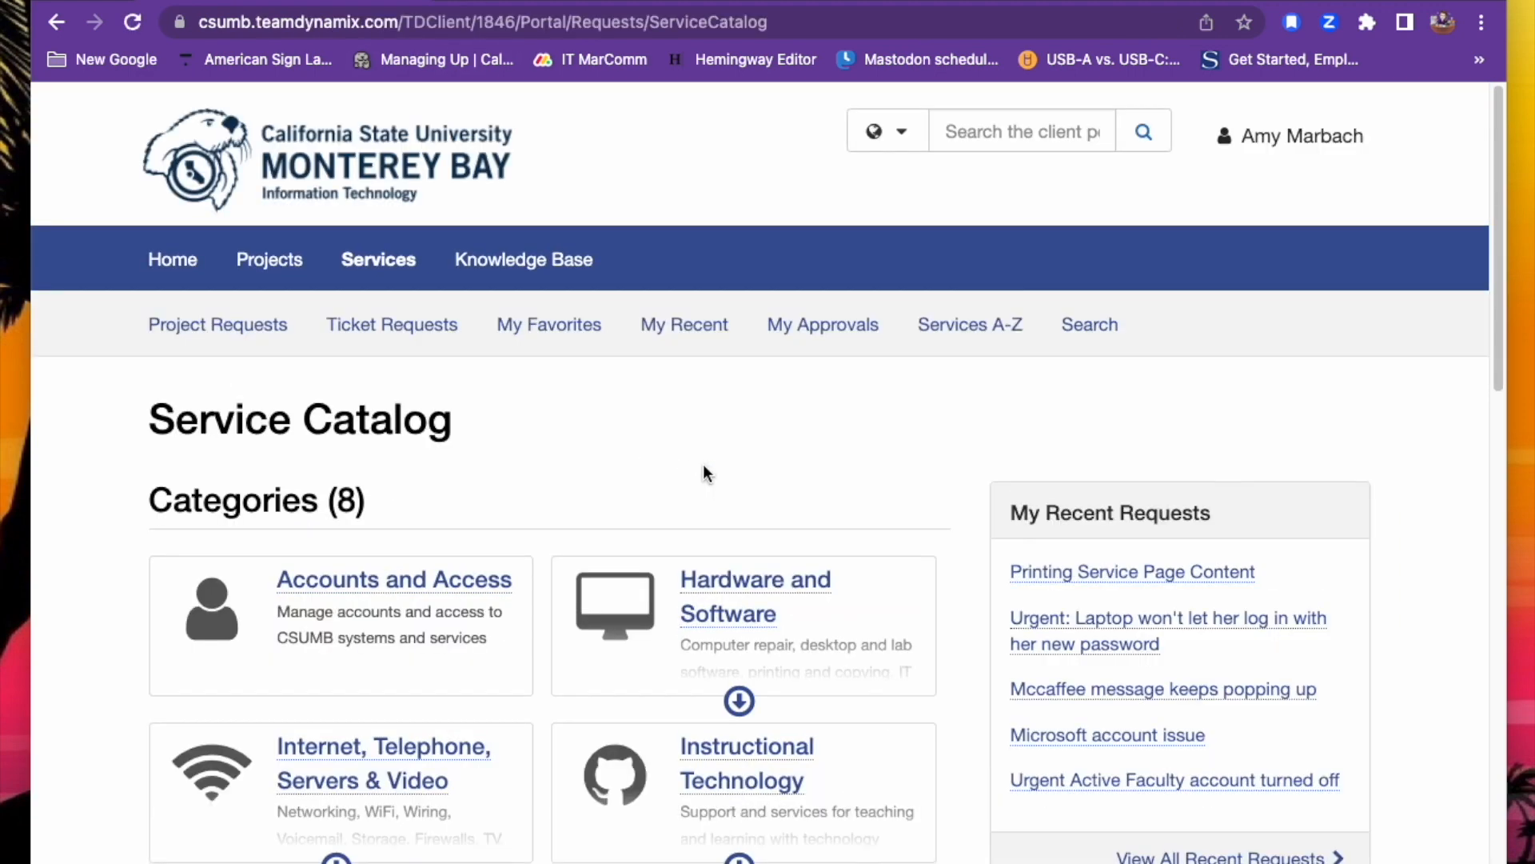
Leave the Accounts and Access category and switch to Zoom's Phone section.
click(395, 579)
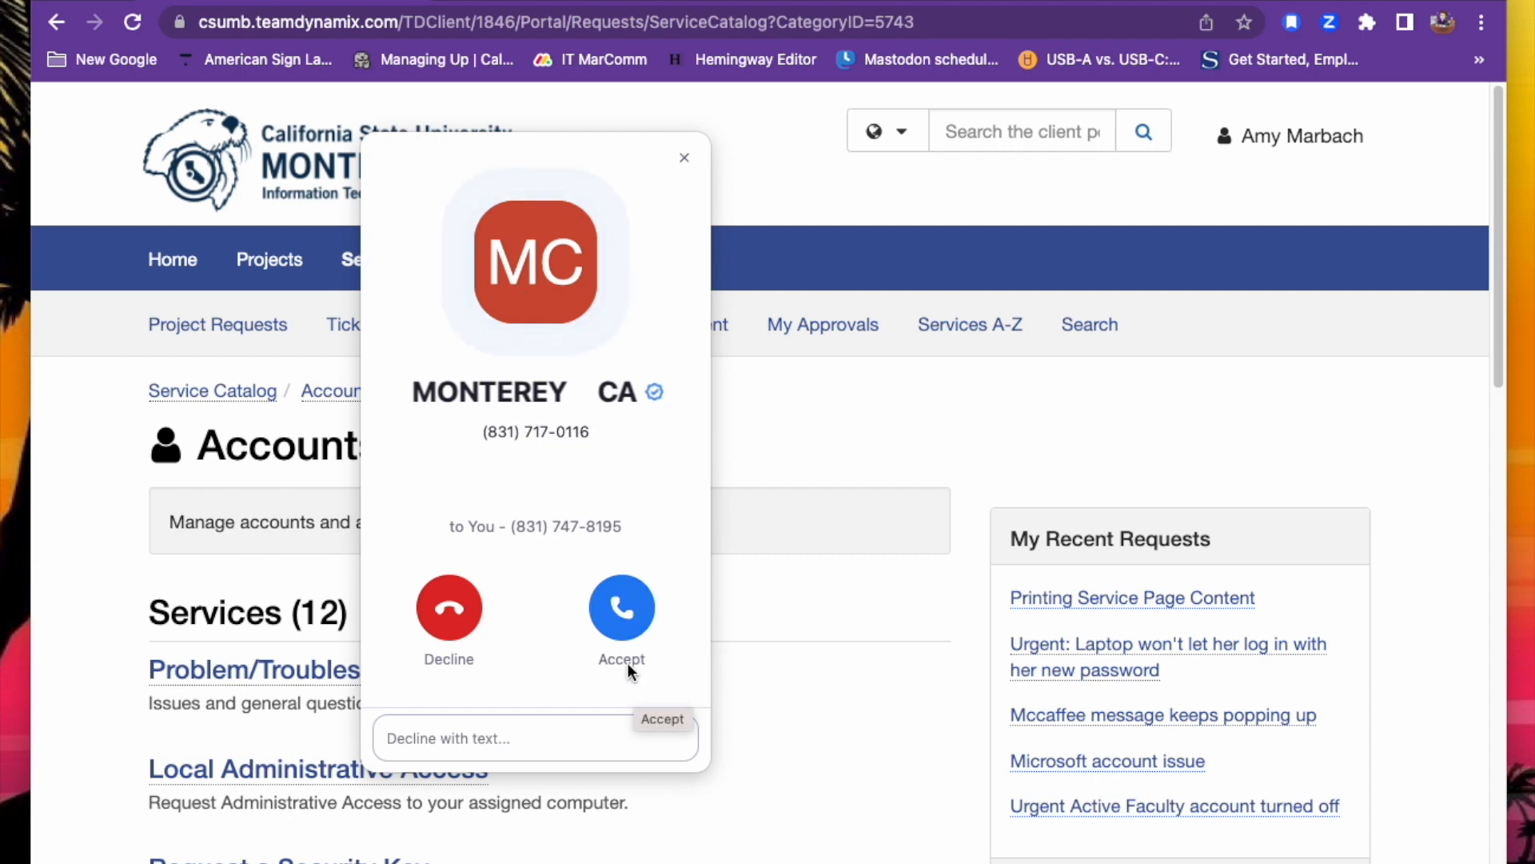
mouse_move(619, 651)
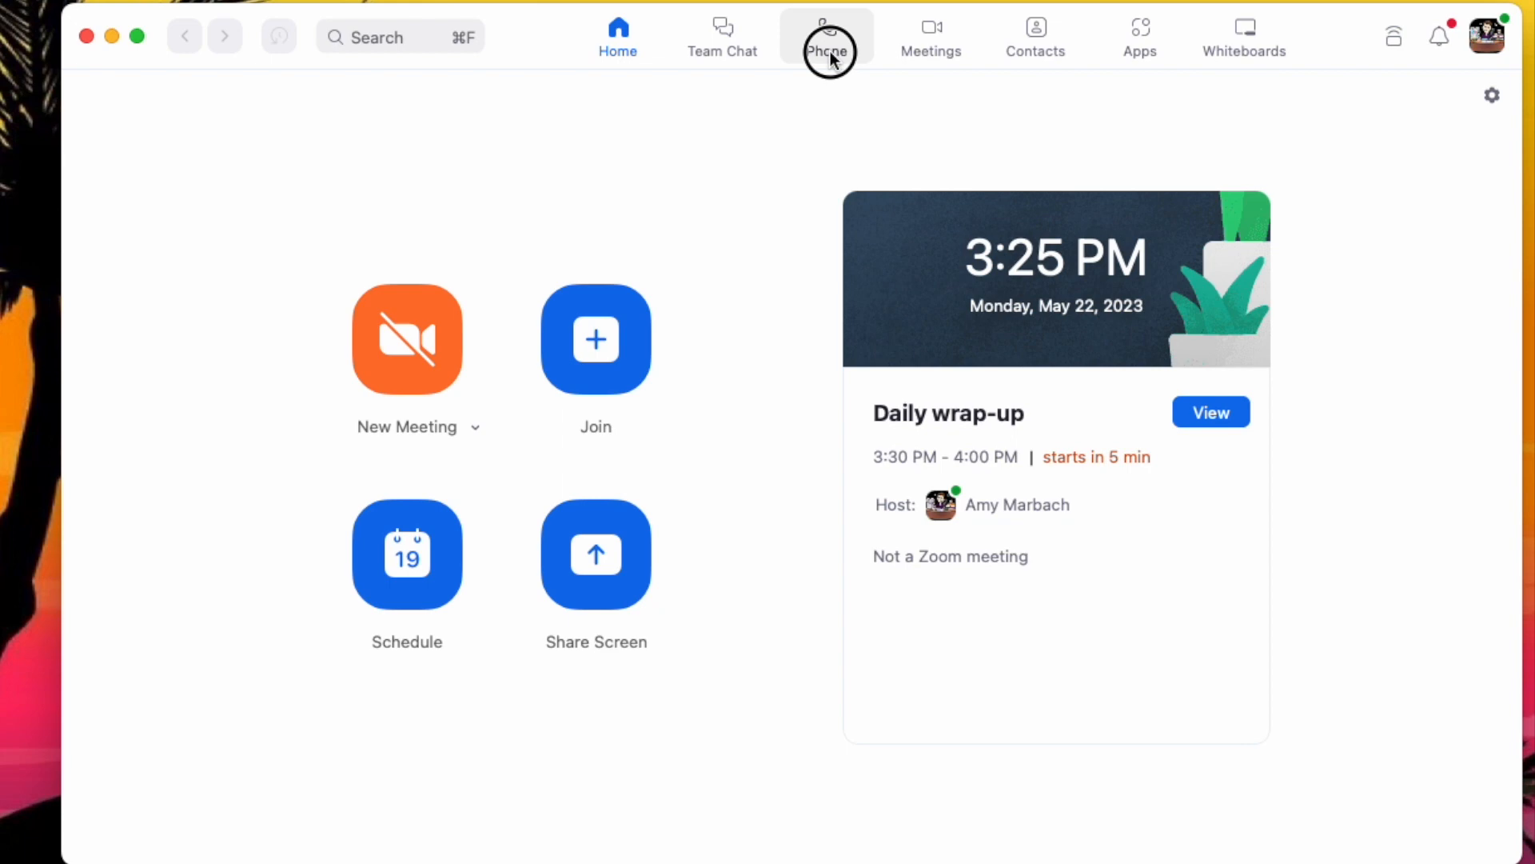
click(827, 35)
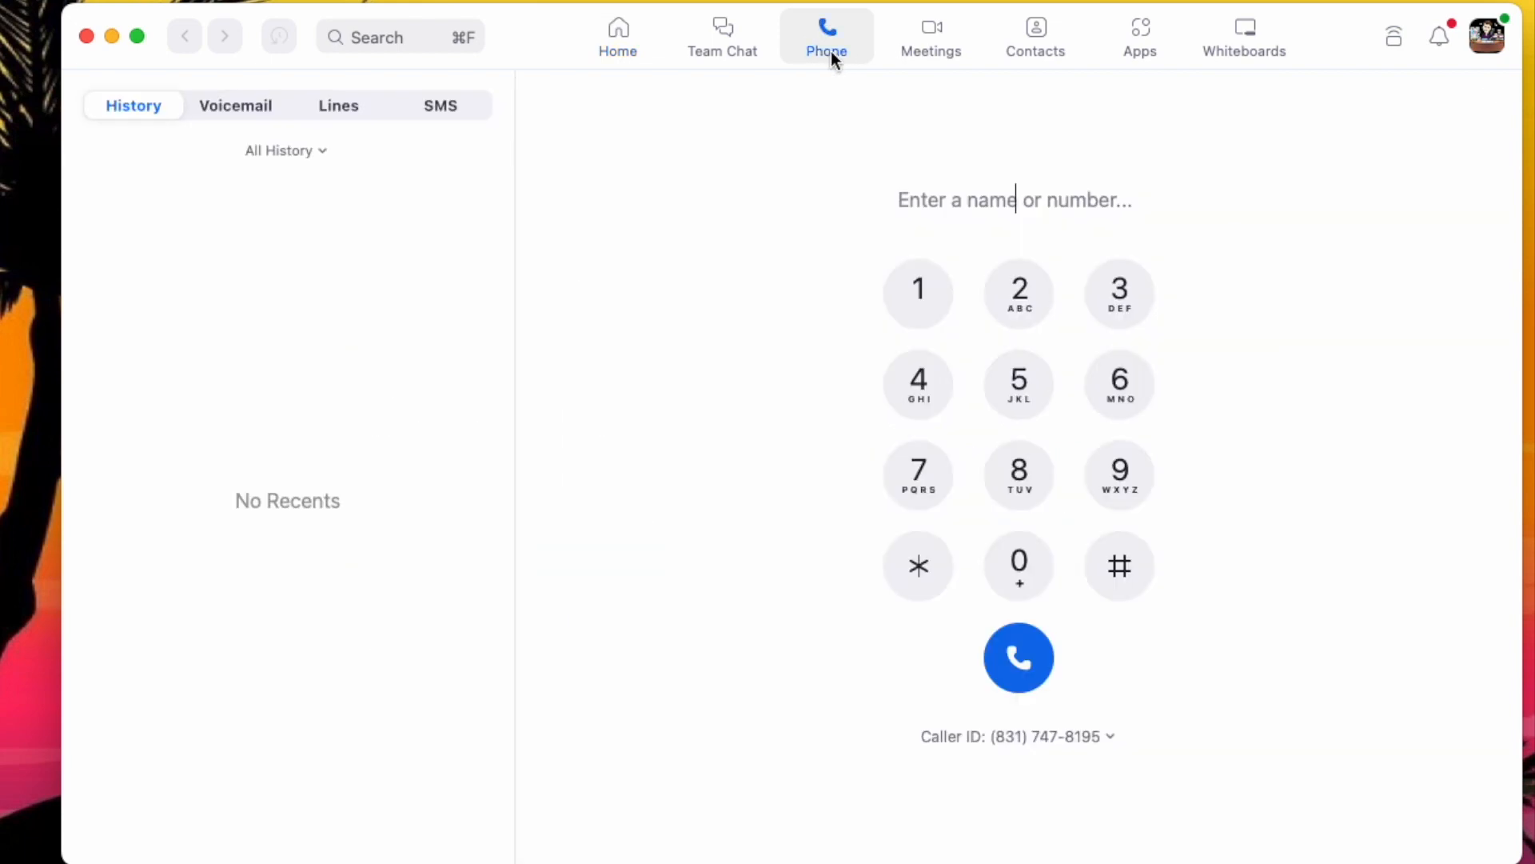
click(1019, 475)
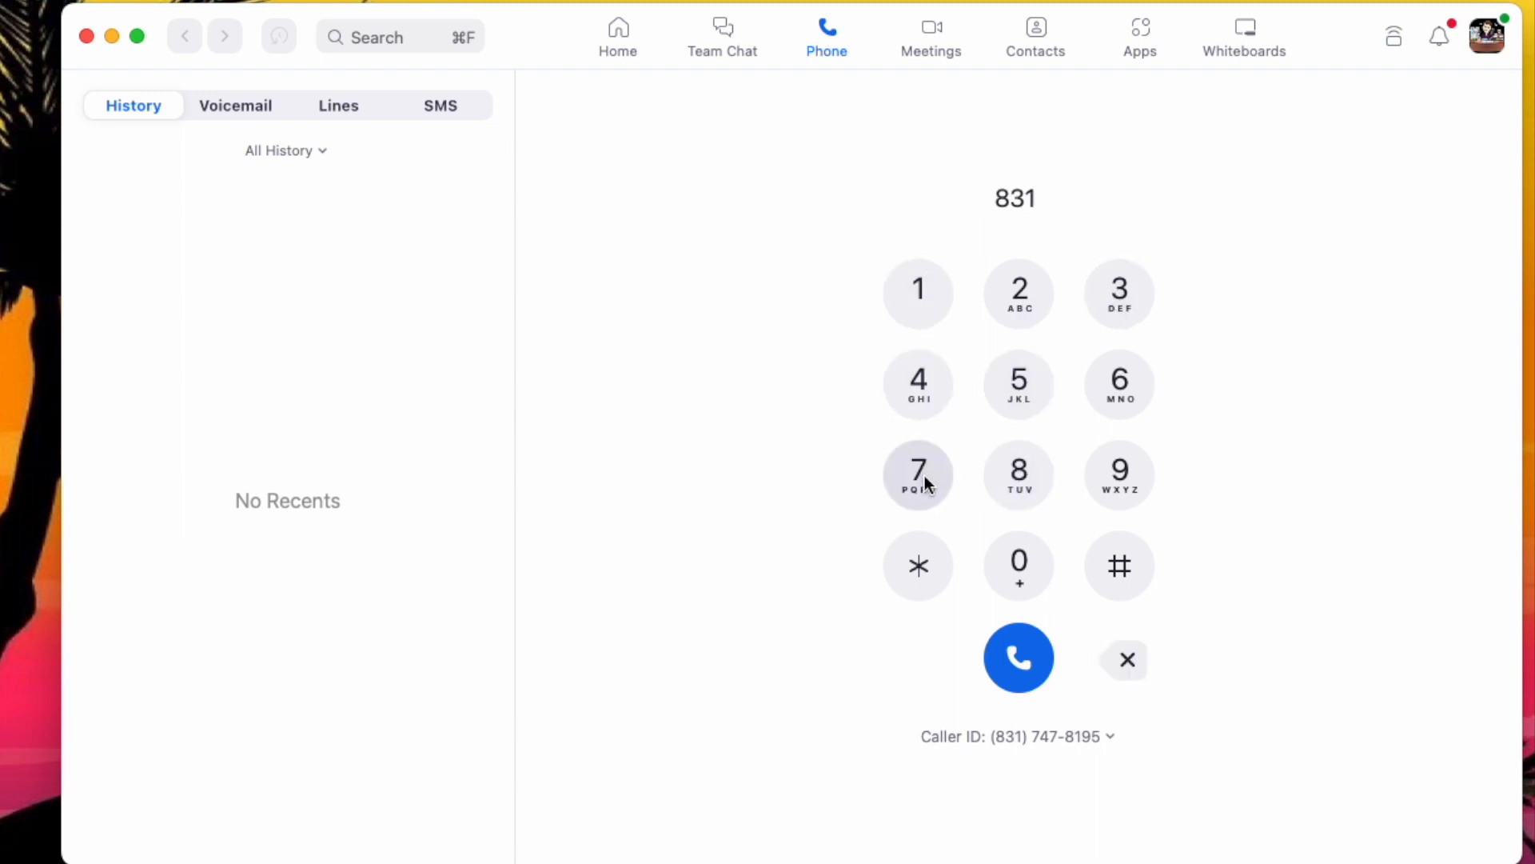
click(918, 475)
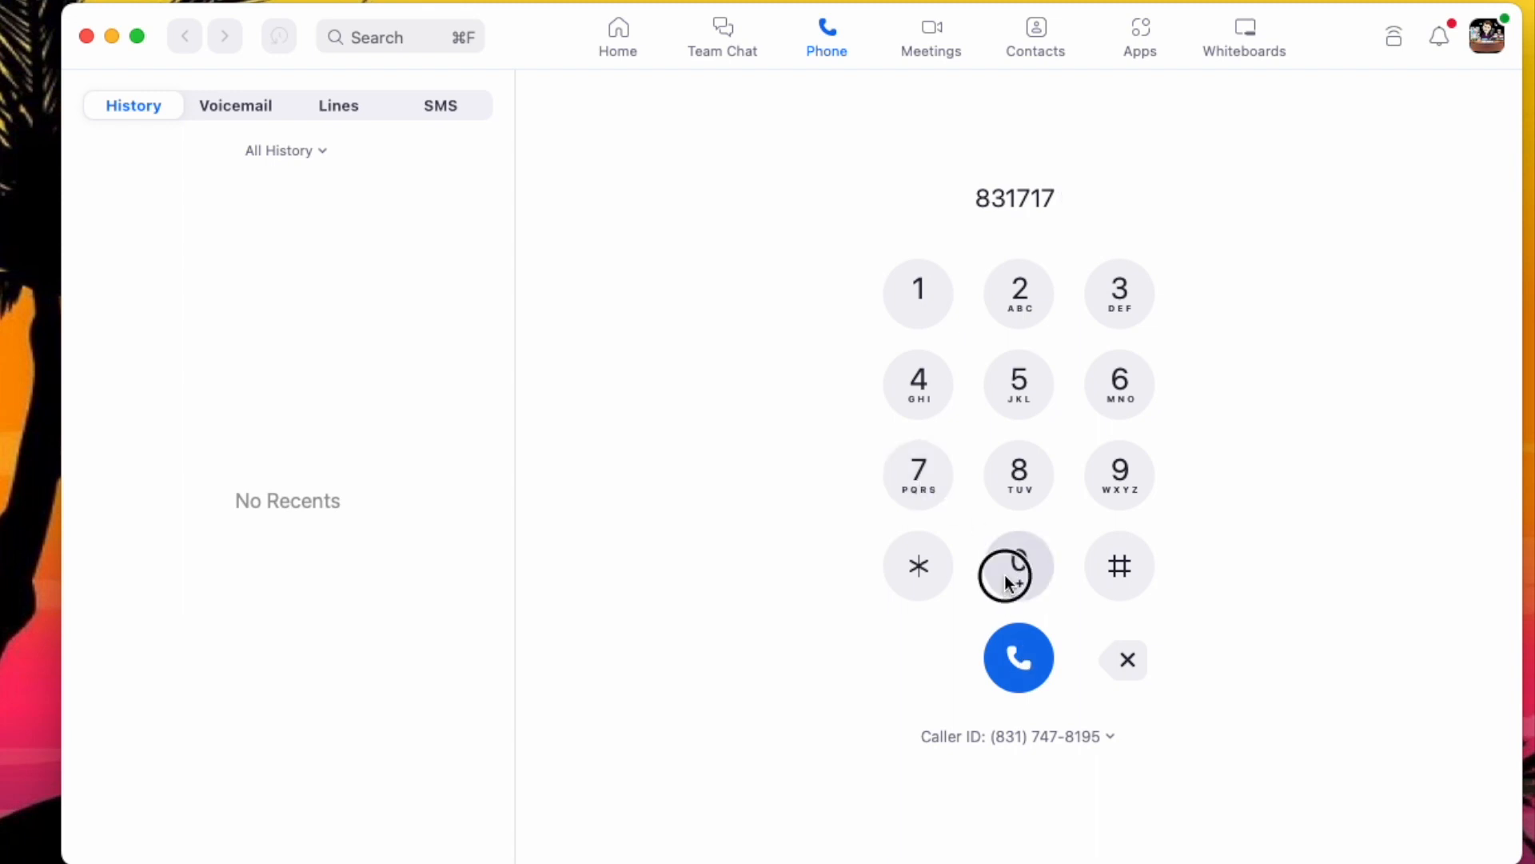
click(918, 293)
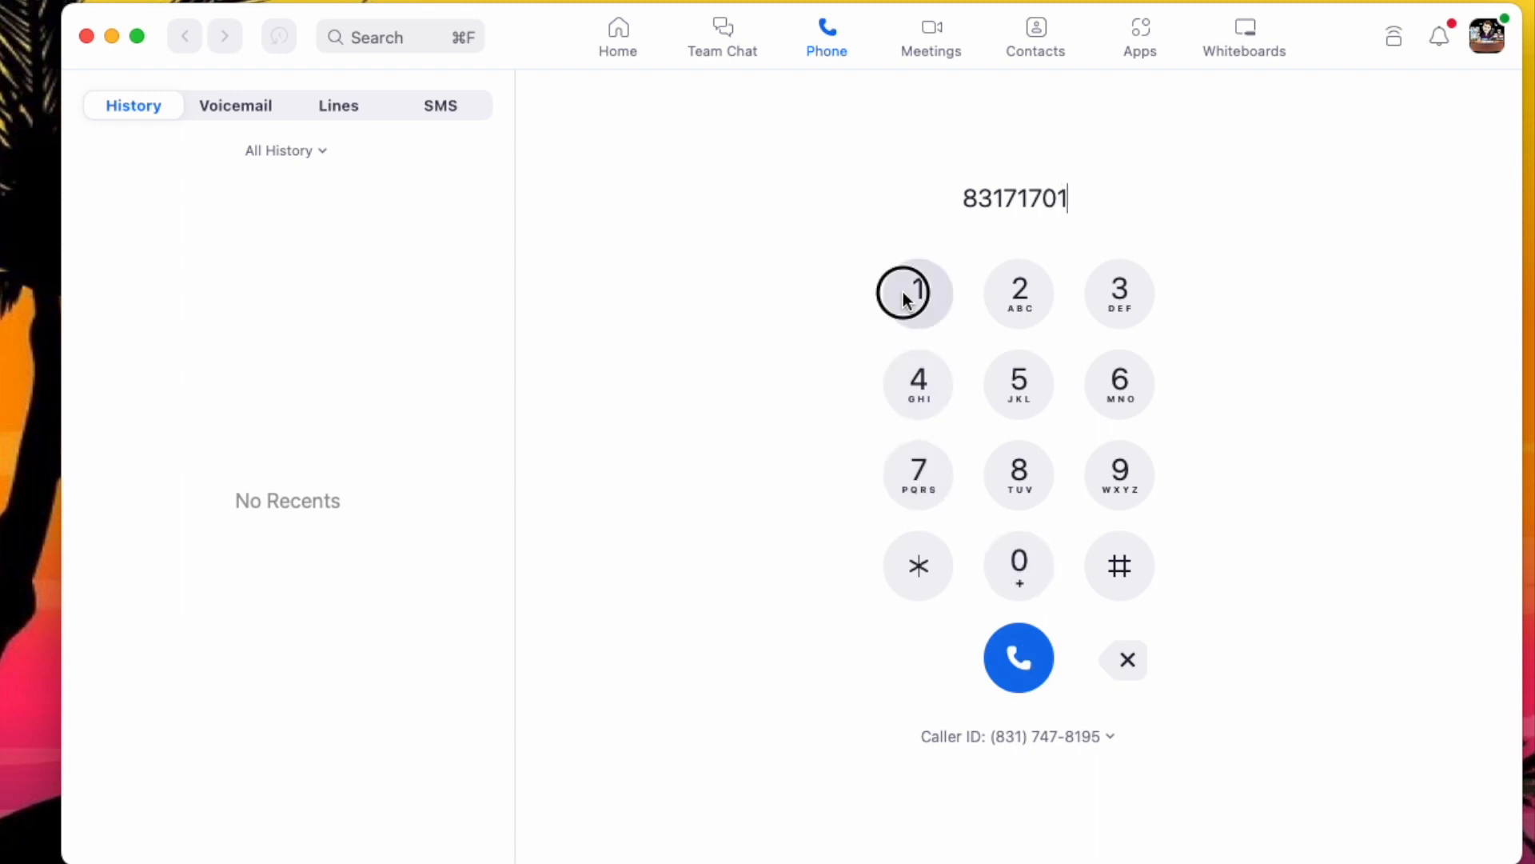
click(1018, 657)
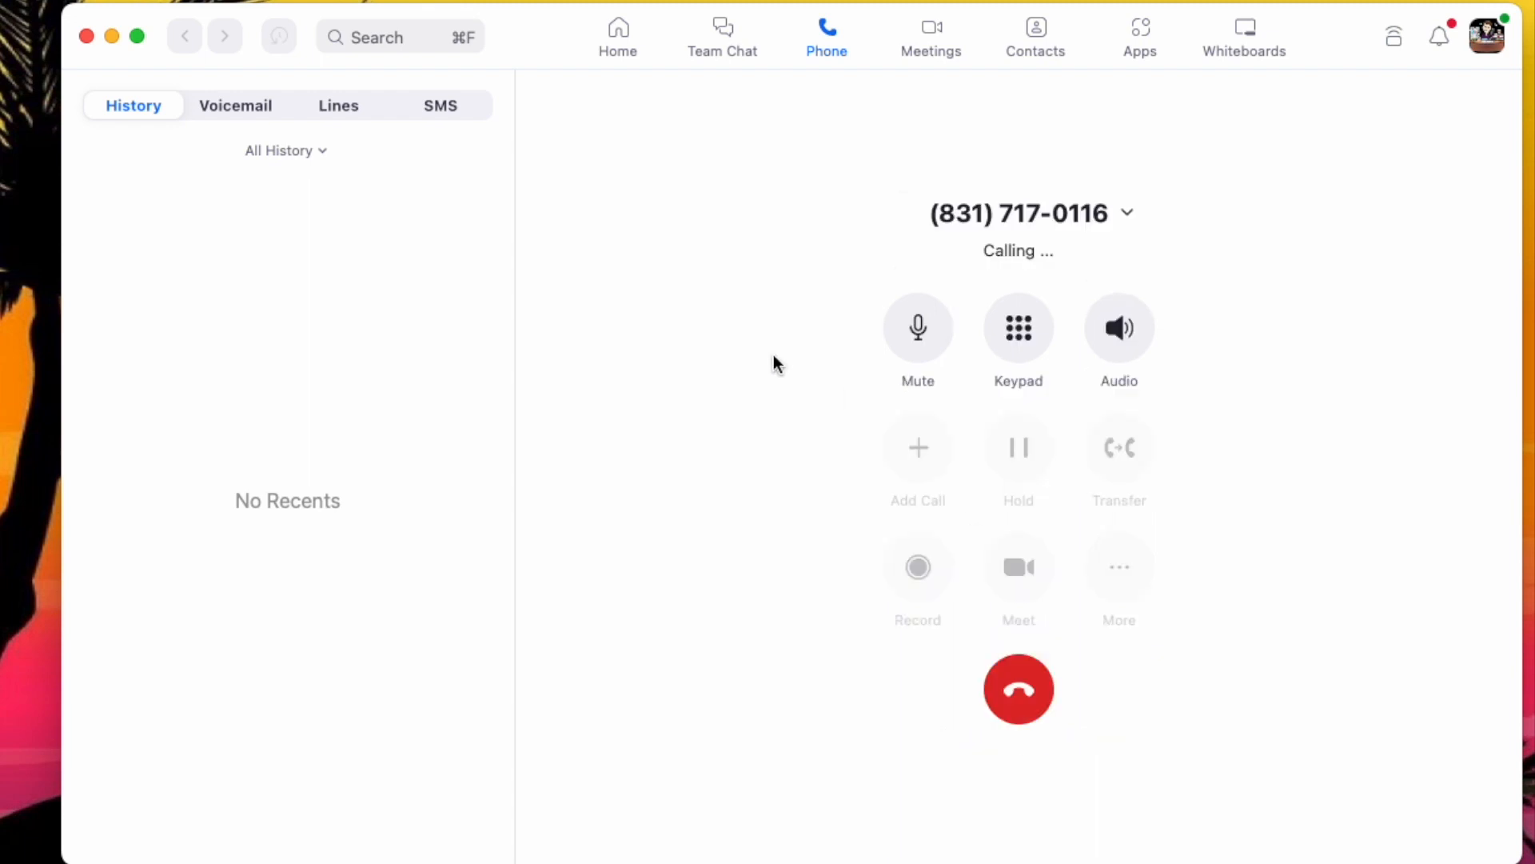